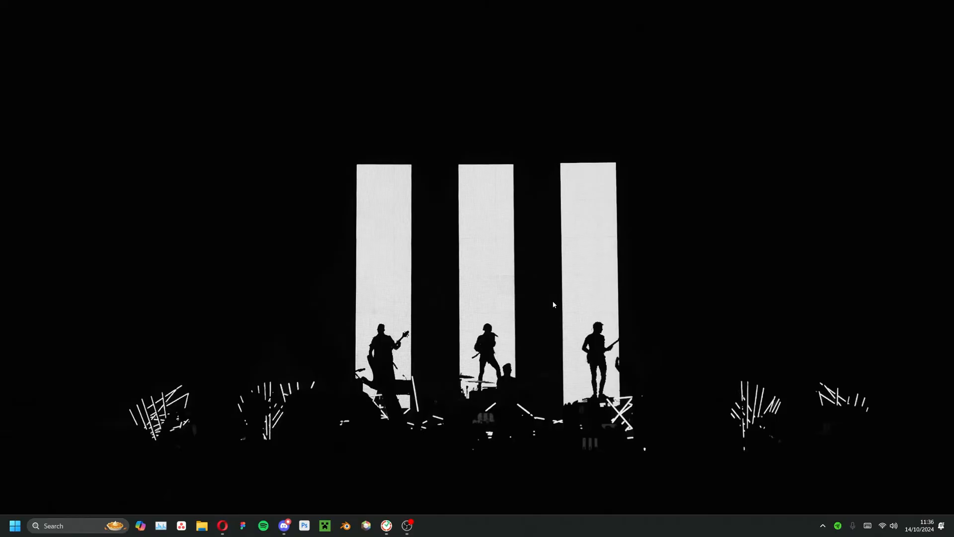
Copy the region folder from .minecraft\saves\Shockbyte Tutorial to the desktop
{"action": "key", "text": "Win+r"}
{"action": "type", "text": "%appdata%"}
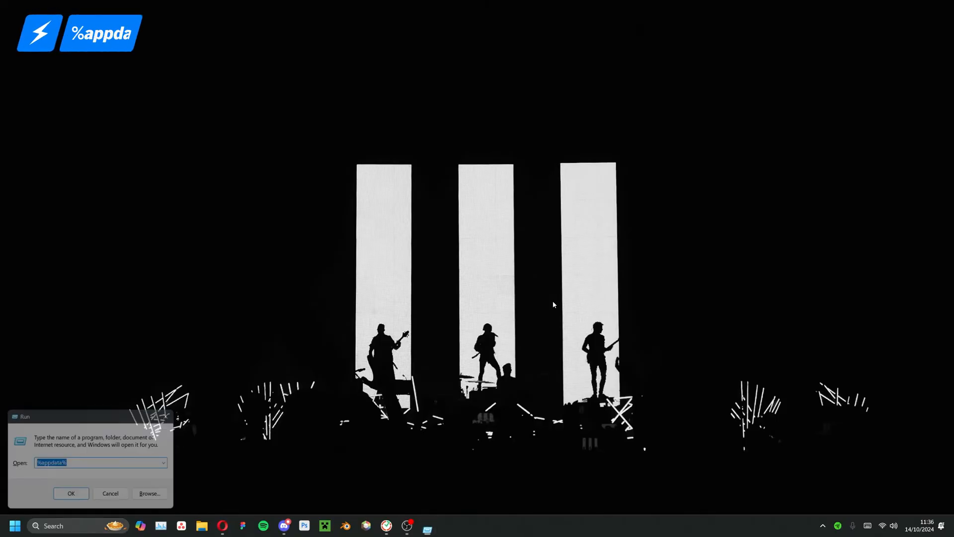
{"action": "left_click", "coordinate": [70, 493]}
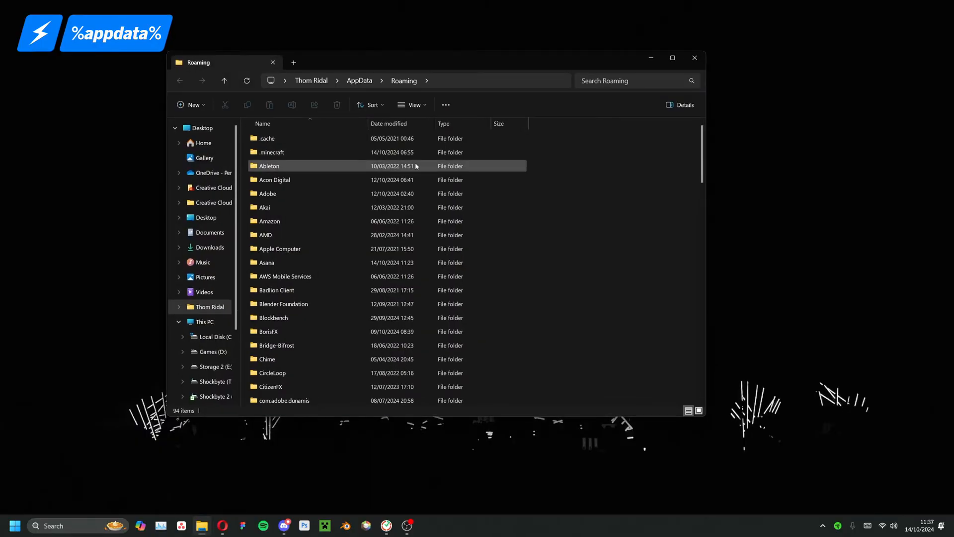
{"action": "double_click", "coordinate": [271, 153]}
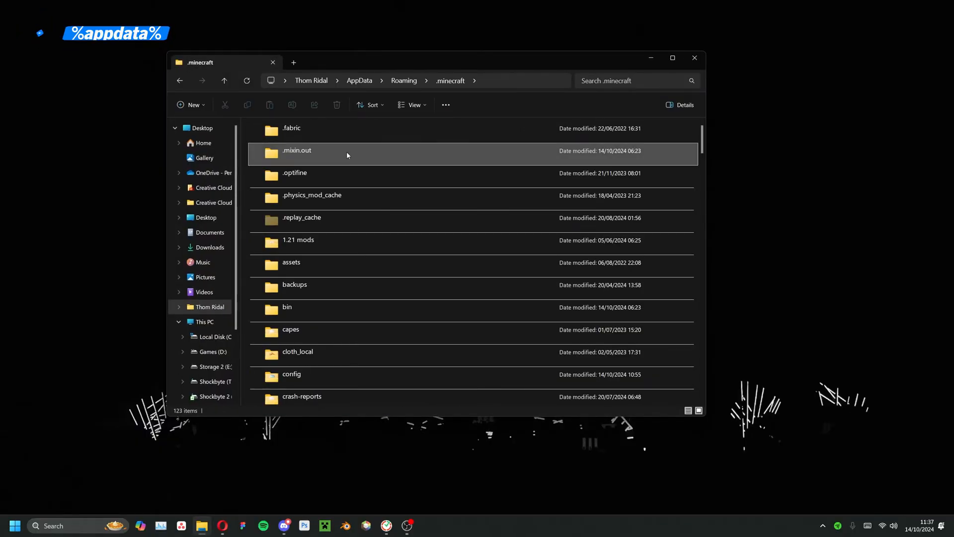
{"action": "scroll", "scroll_direction": "down", "scroll_amount": 3}
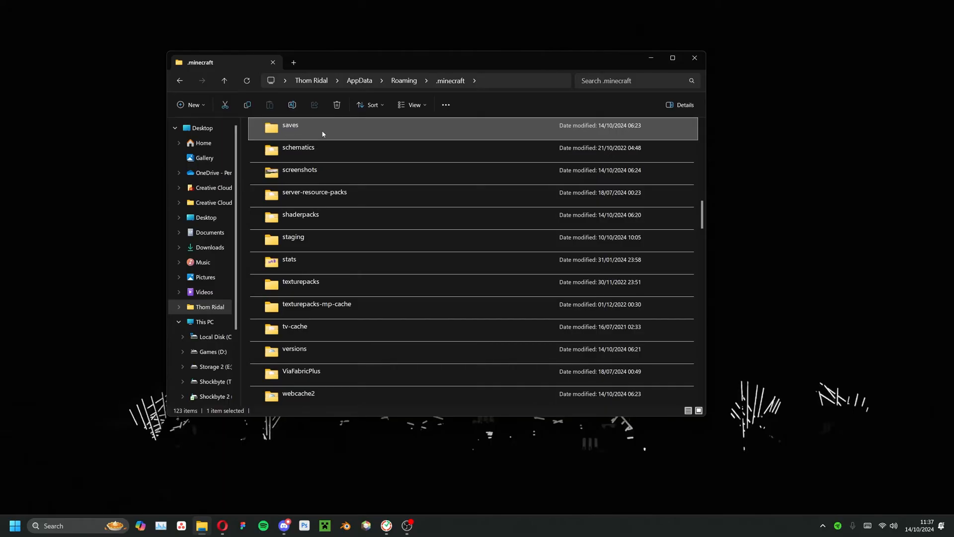
{"action": "double_click", "coordinate": [290, 124]}
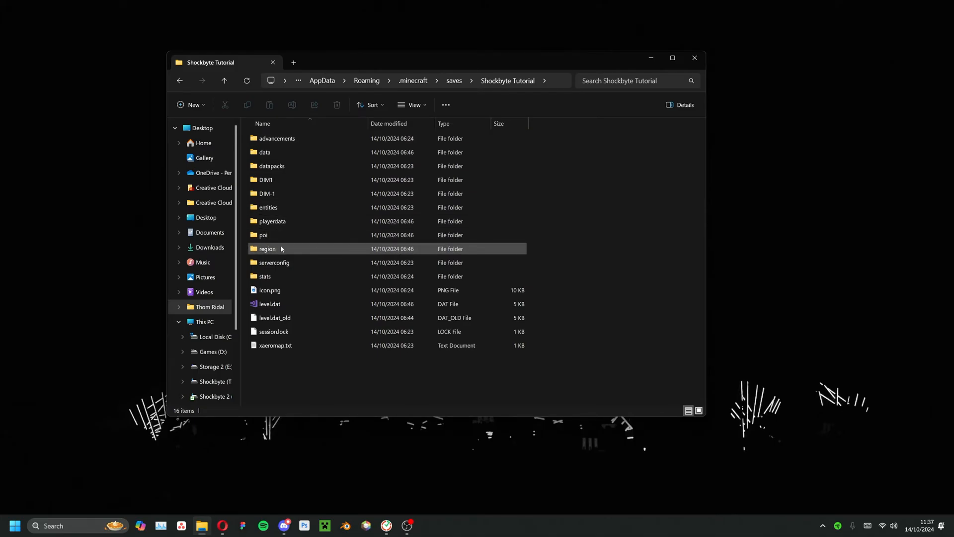
{"action": "left_click", "coordinate": [266, 249]}
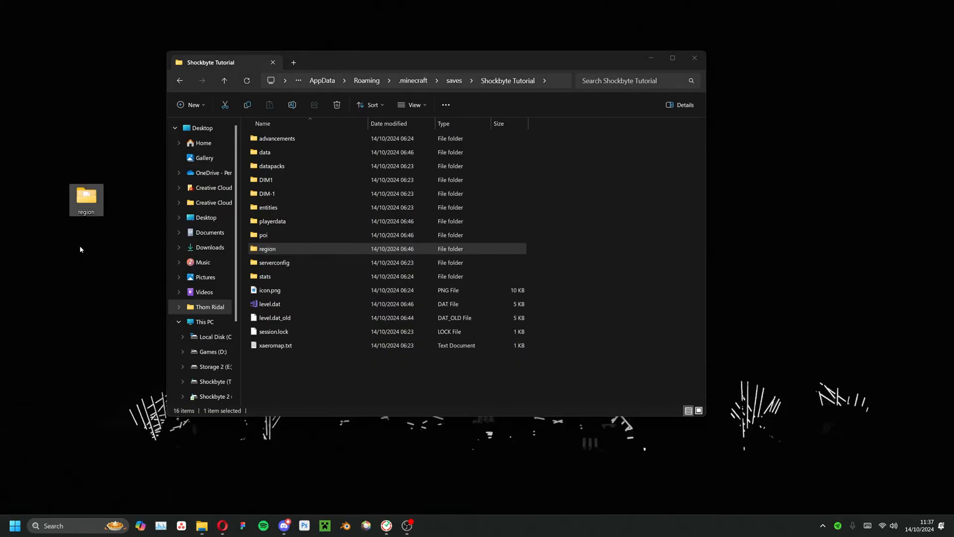
{"action": "mouse_move", "coordinate": [81, 249]}
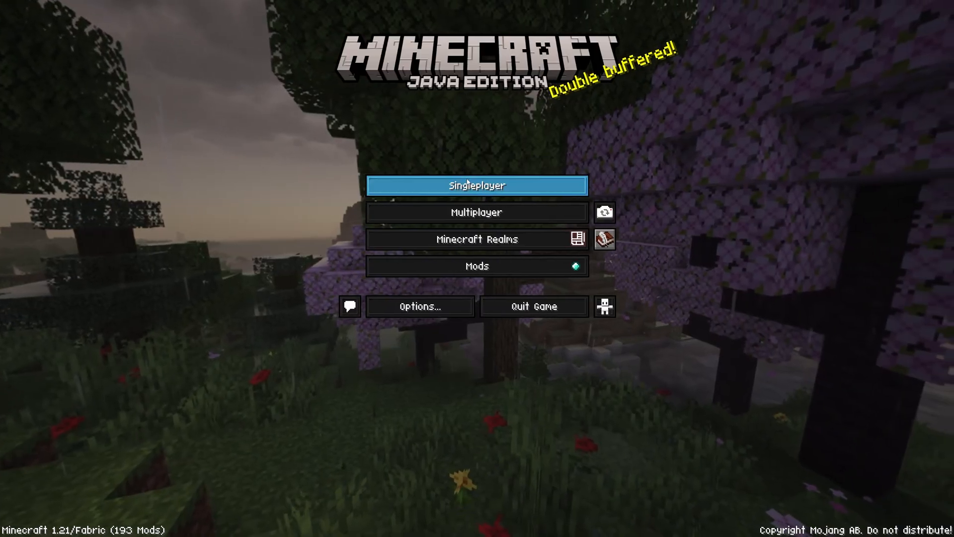
Re-create Shockbyte Tutorial as 'Shockbyte Tutorial - Copy', load it, then leave the game
{"action": "left_click", "coordinate": [476, 185]}
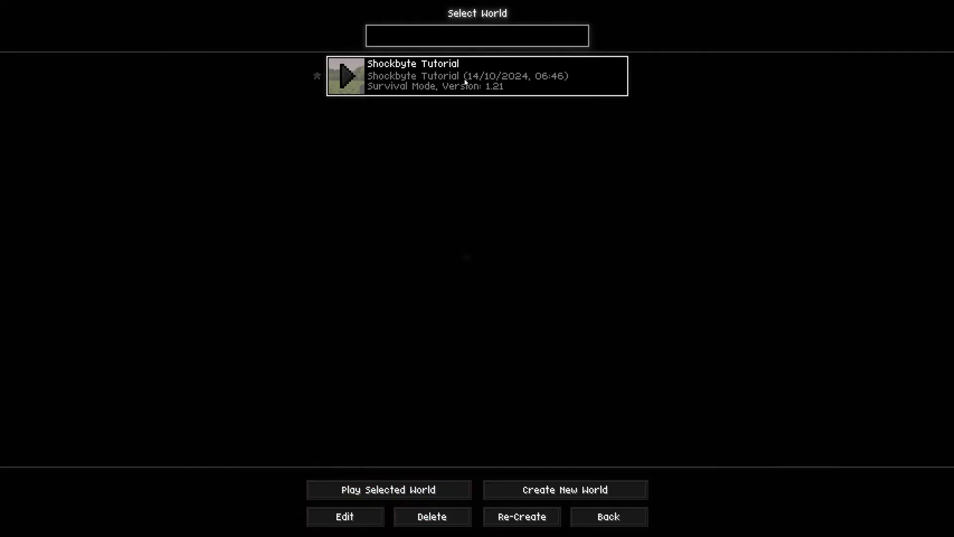
{"action": "mouse_move", "coordinate": [520, 516]}
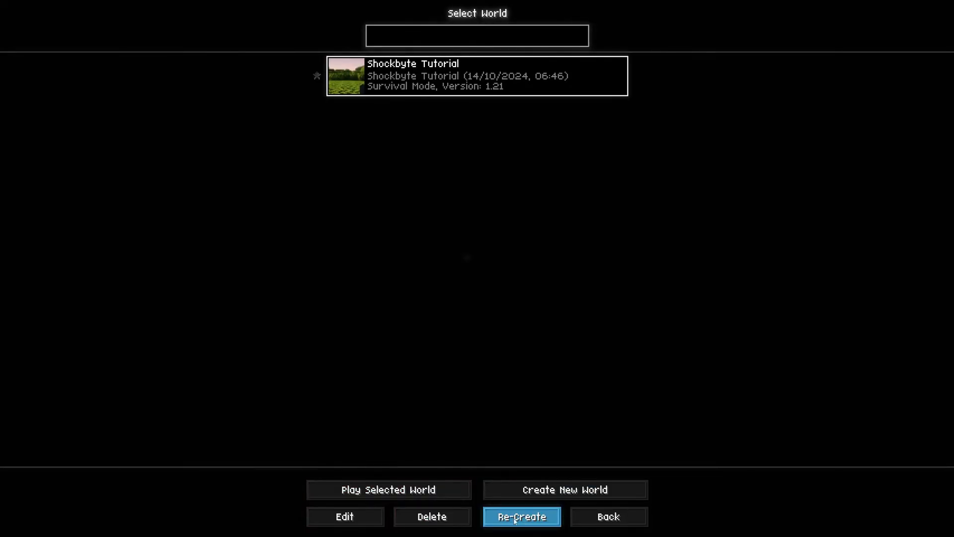
{"action": "mouse_move", "coordinate": [508, 391]}
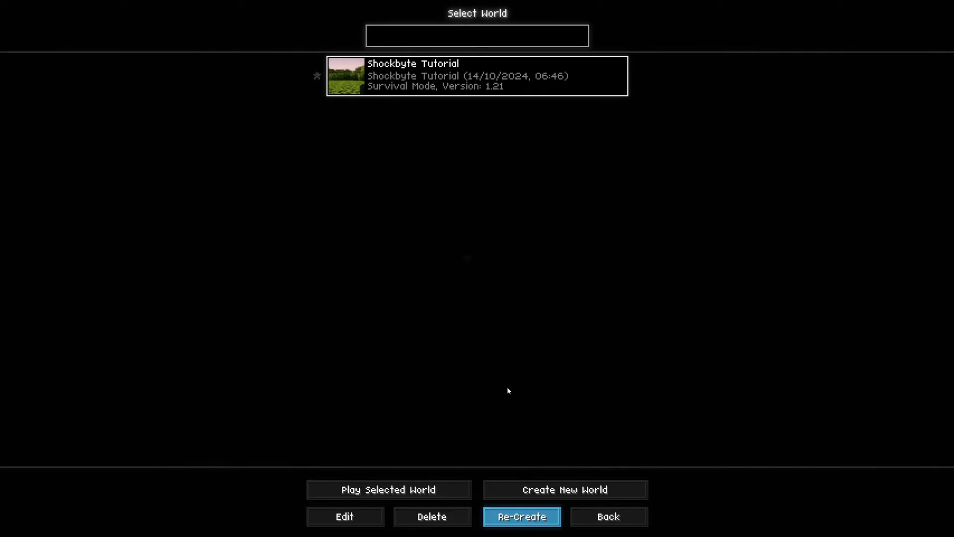
{"action": "left_click", "coordinate": [521, 517]}
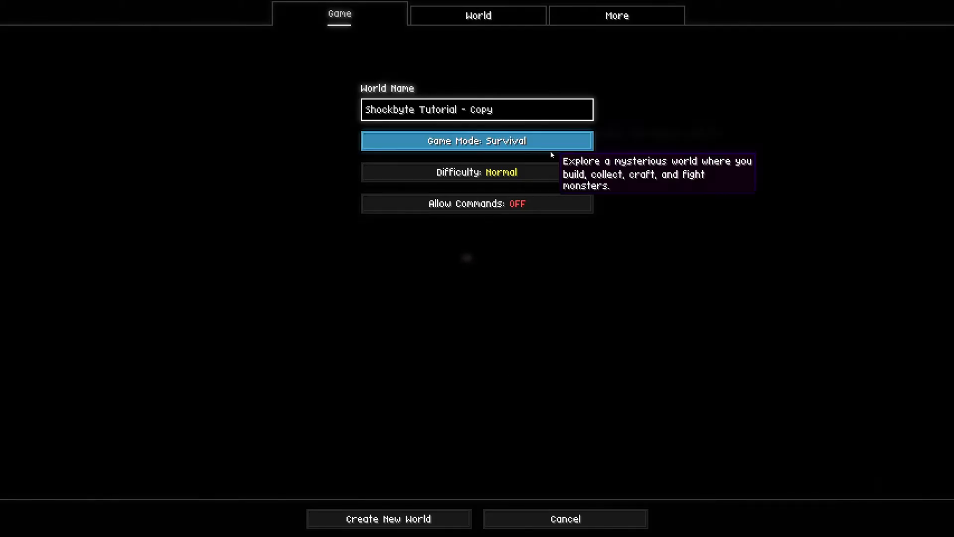
{"action": "left_click", "coordinate": [389, 519]}
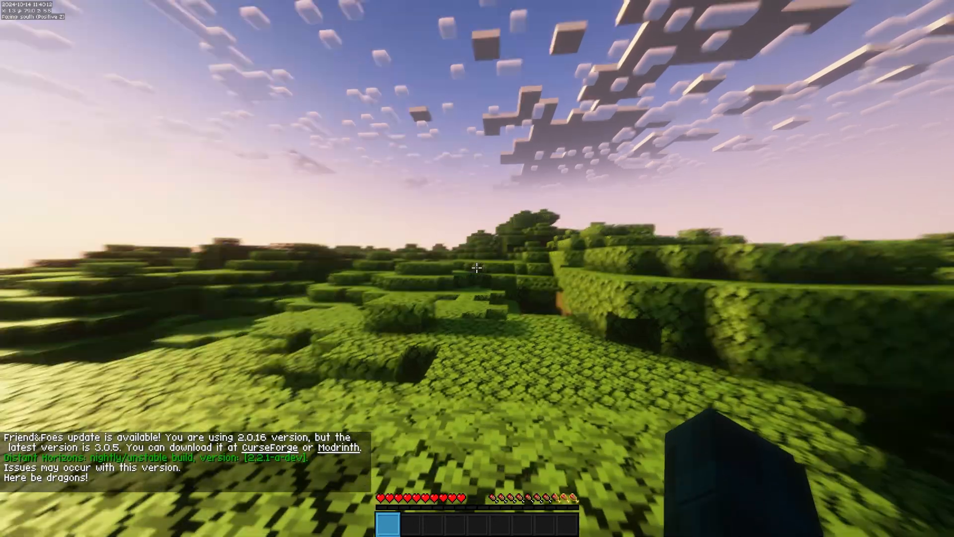
{"action": "mouse_move", "coordinate": [477, 269]}
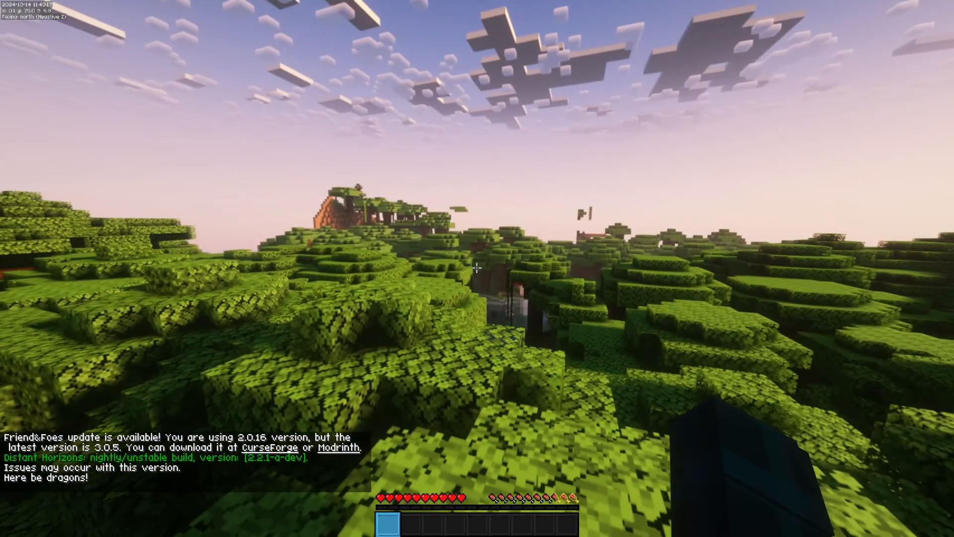
{"action": "key", "text": "Escape"}
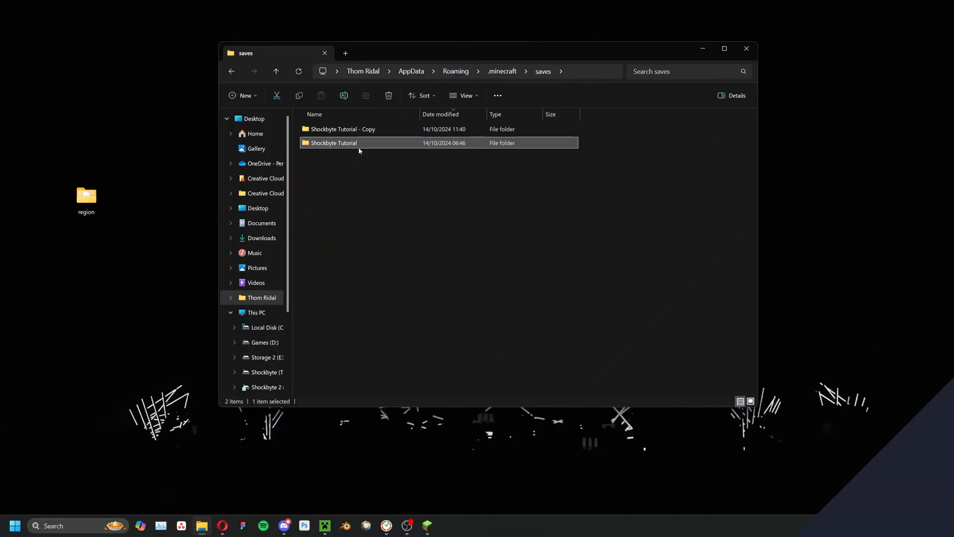
Open the 'Shockbyte Tutorial - Copy' save and select its region folder for replacement
{"action": "left_click", "coordinate": [342, 129]}
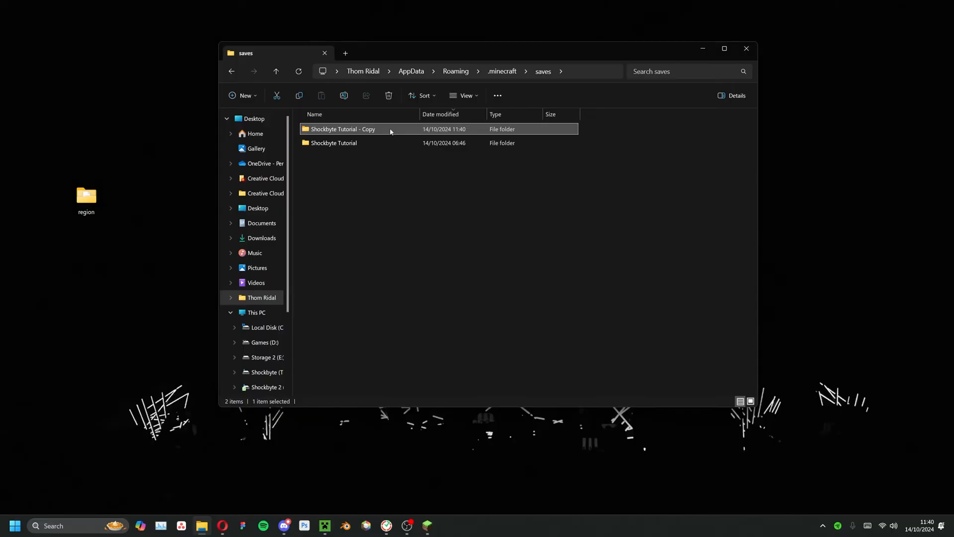
{"action": "double_click", "coordinate": [342, 129]}
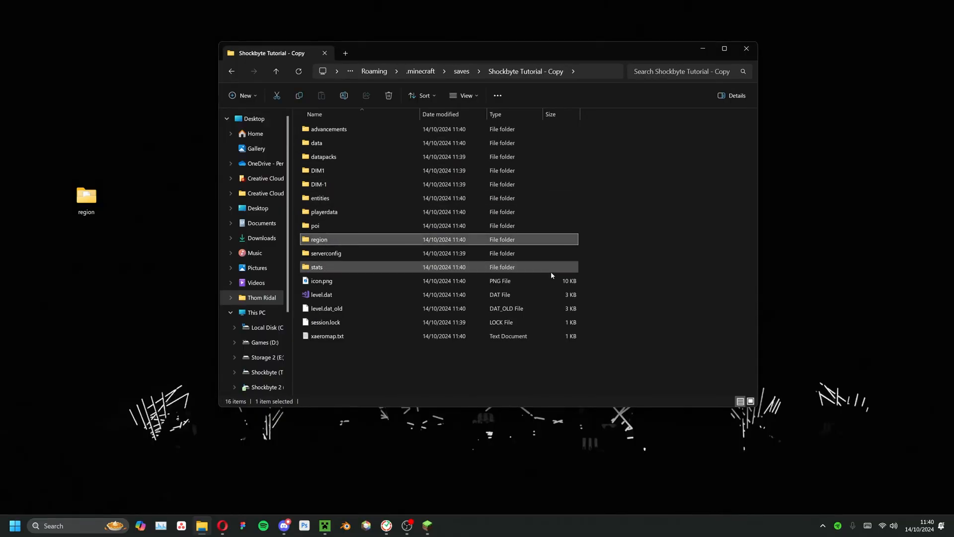
{"action": "left_click", "coordinate": [388, 95]}
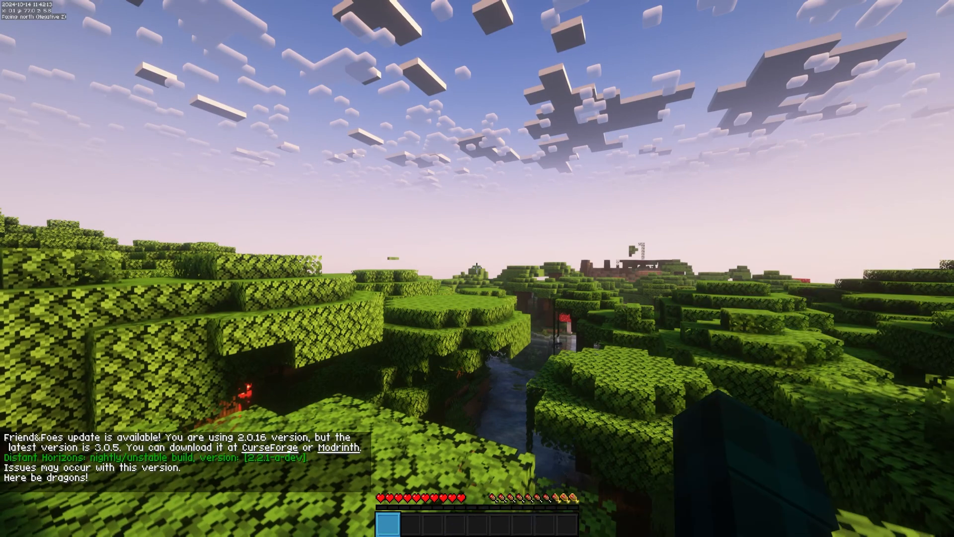
{"action": "mouse_move", "coordinate": [477, 268]}
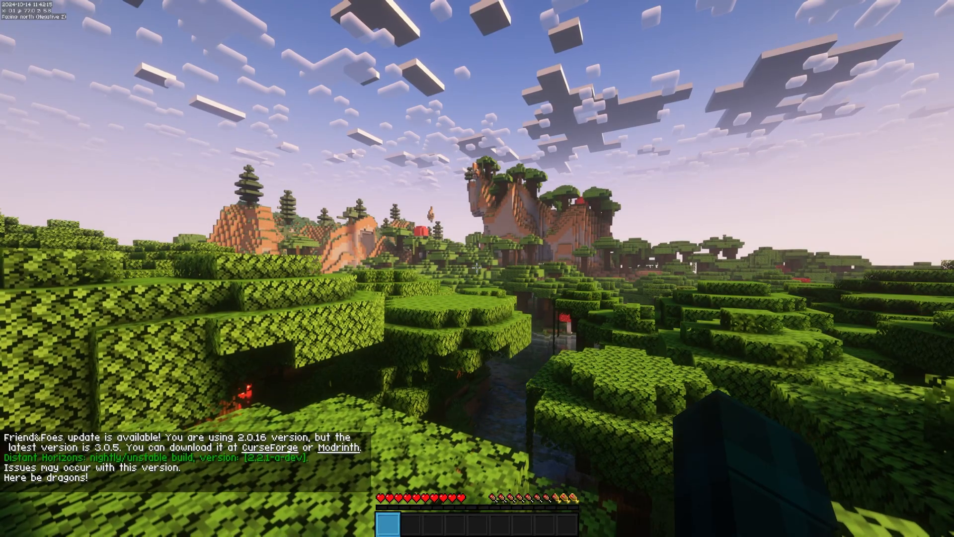
{"action": "mouse_move", "coordinate": [477, 268]}
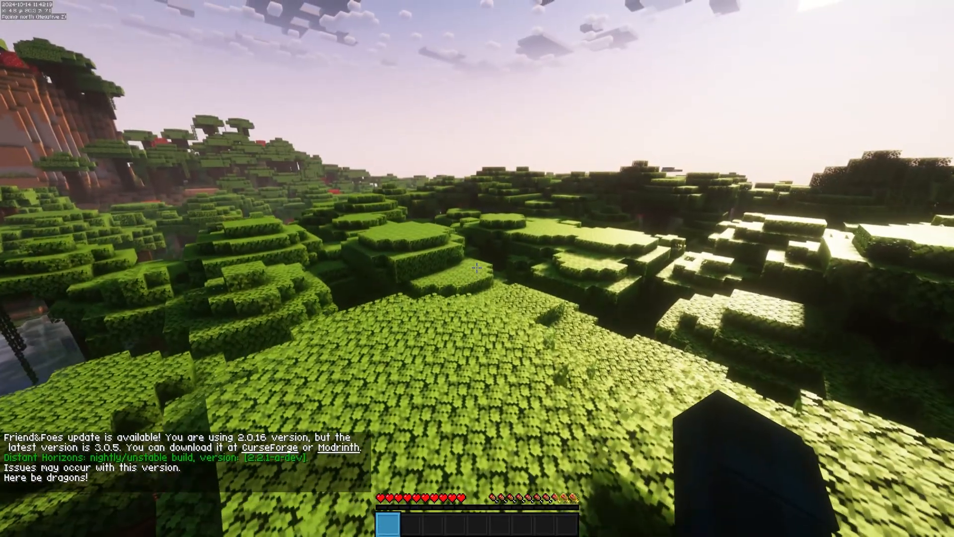
{"action": "mouse_move", "coordinate": [478, 269]}
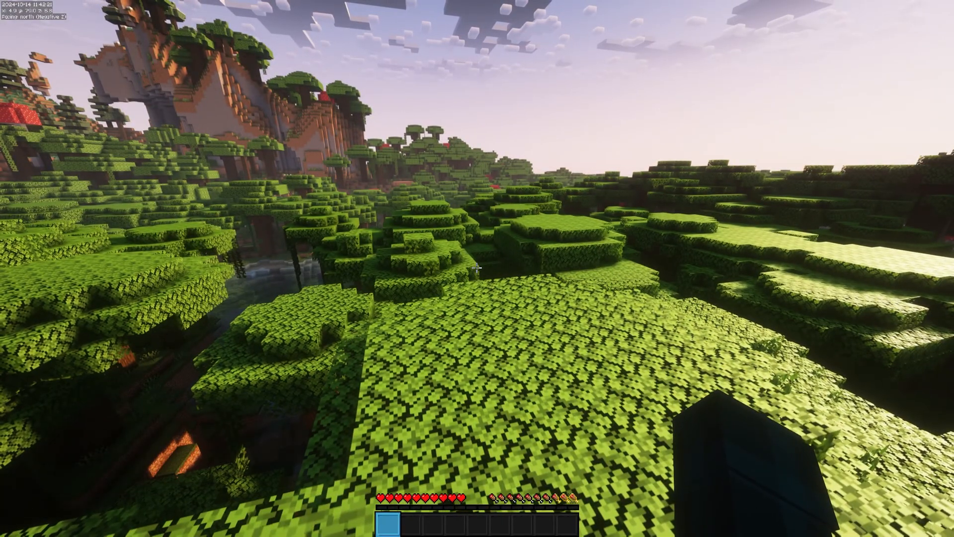
{"action": "mouse_move", "coordinate": [477, 266]}
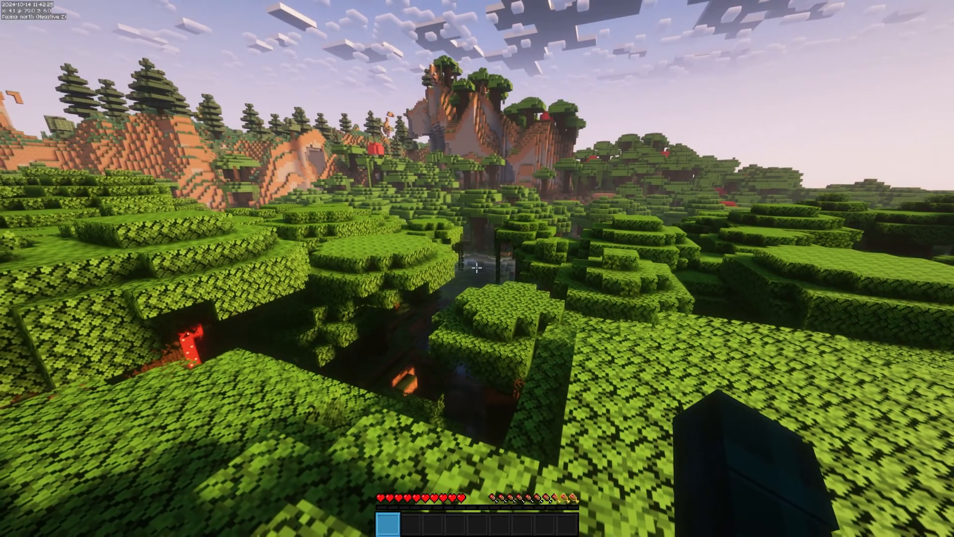
Open the world to LAN with commands allowed
{"action": "key", "text": "Escape"}
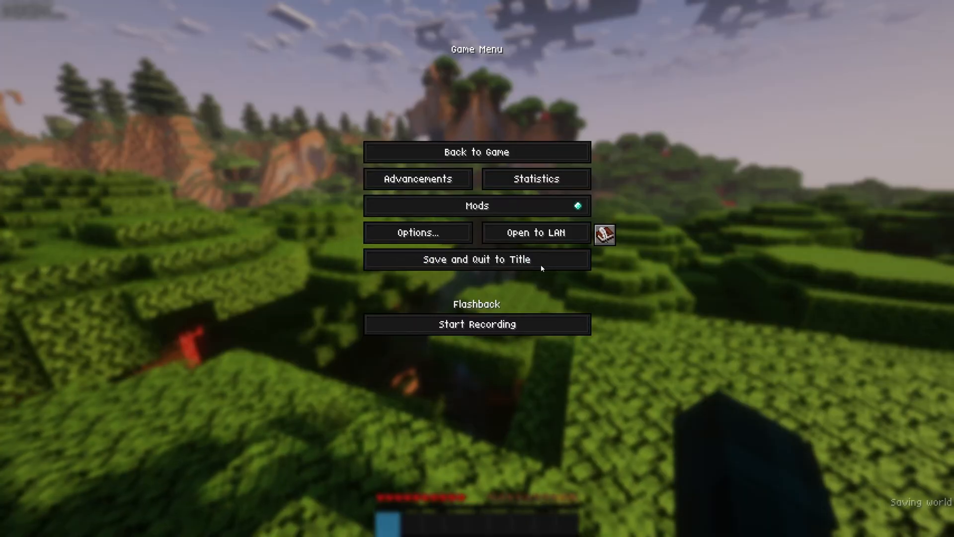
{"action": "left_click", "coordinate": [535, 232]}
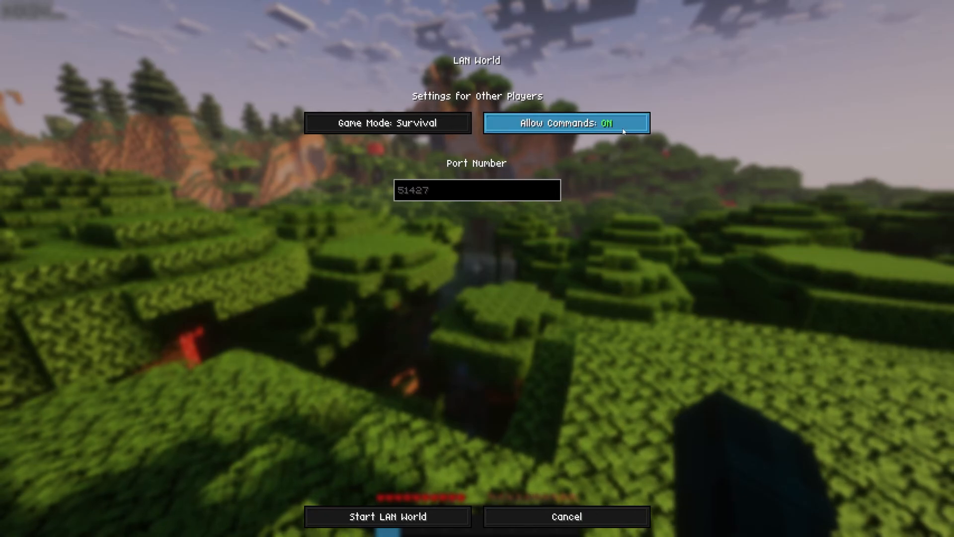
{"action": "left_click", "coordinate": [387, 516]}
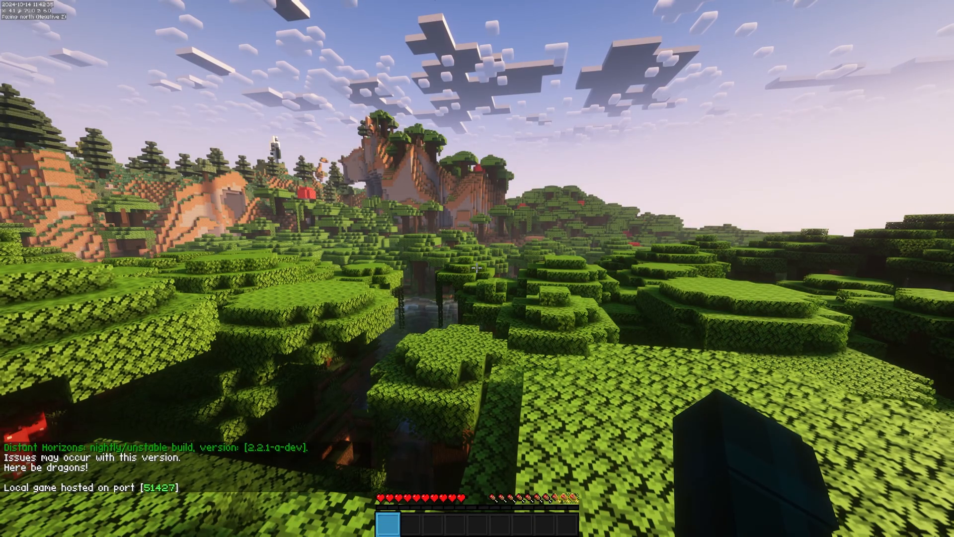
Teleport back to the base with /tp @s and take diamond items from the creative inventory
{"action": "key", "text": "F4"}
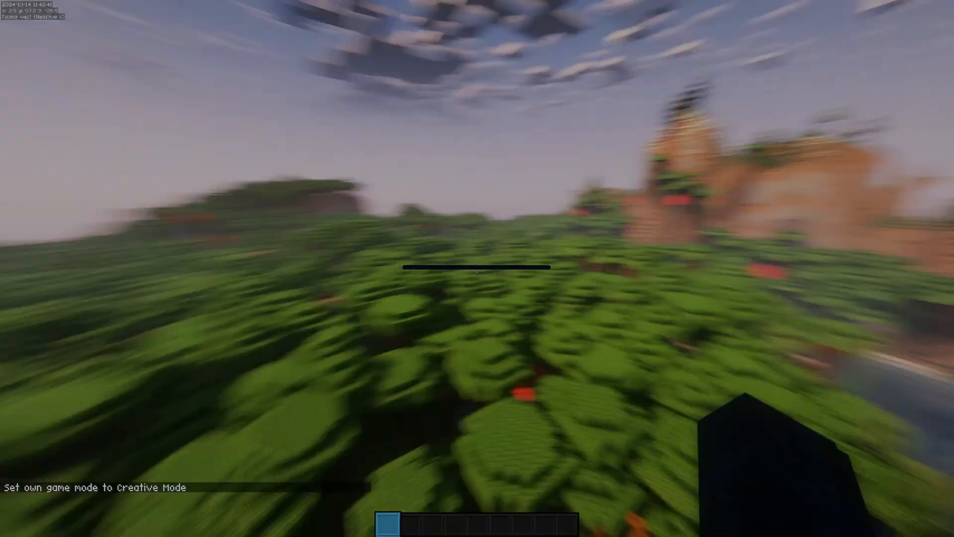
{"action": "type", "text": "/tp @s"}
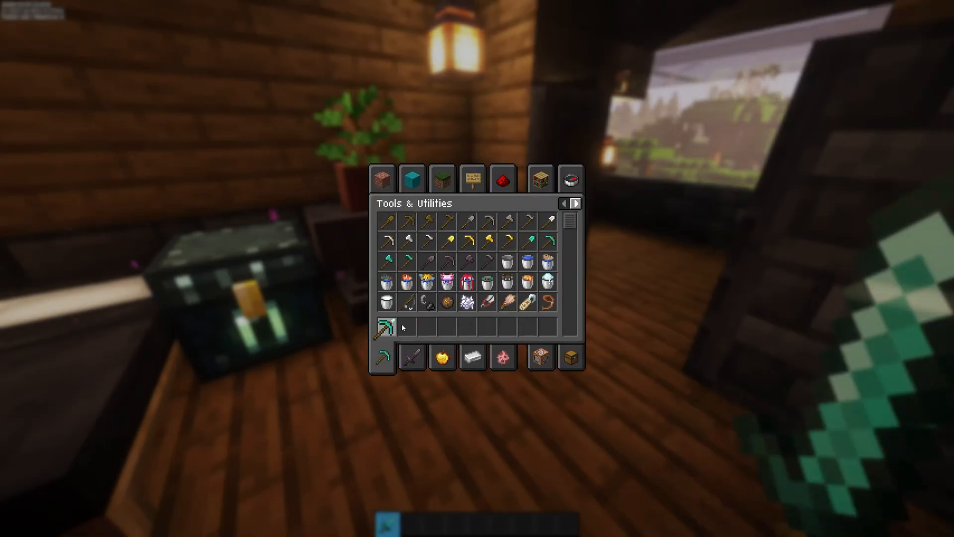
{"action": "key", "text": "escape"}
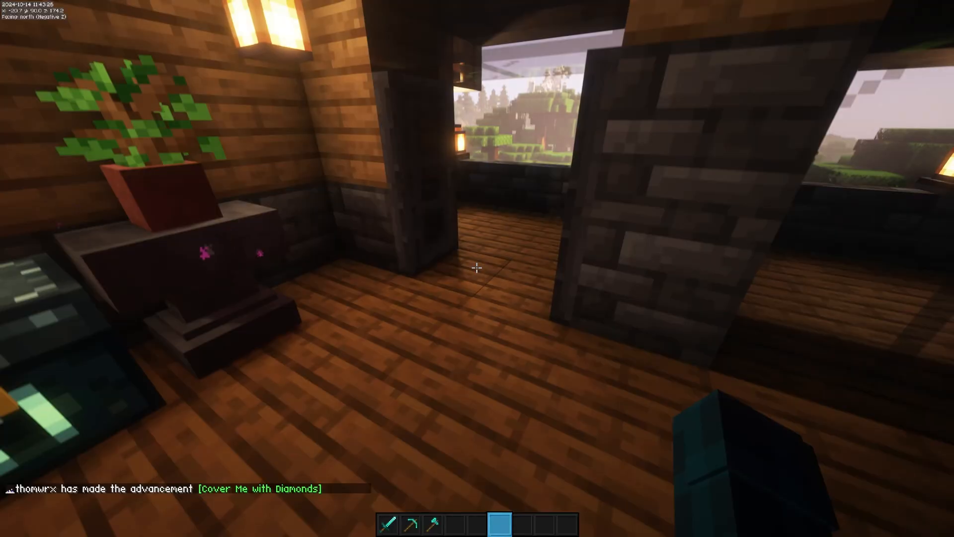
{"action": "mouse_move", "coordinate": [477, 268]}
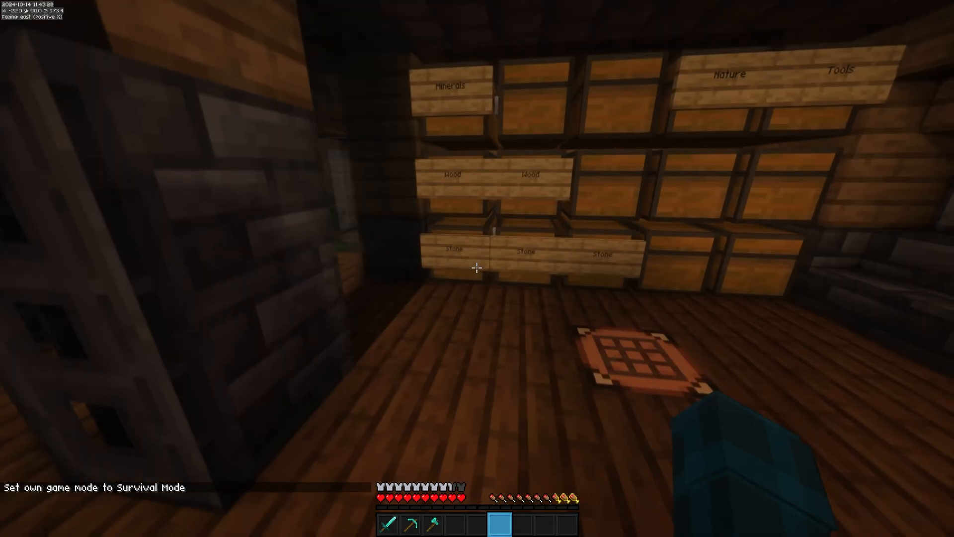
{"action": "key", "text": "Escape"}
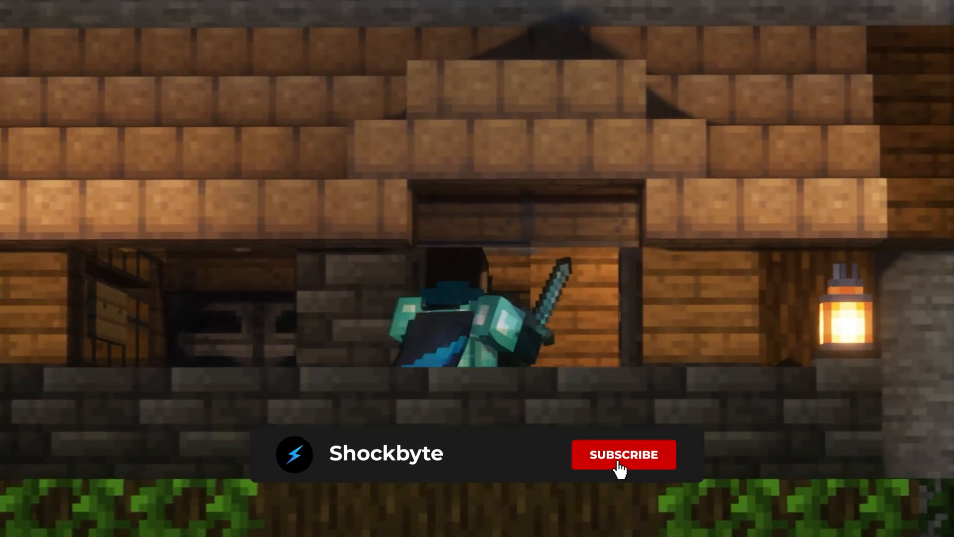
{"action": "left_click", "coordinate": [623, 454]}
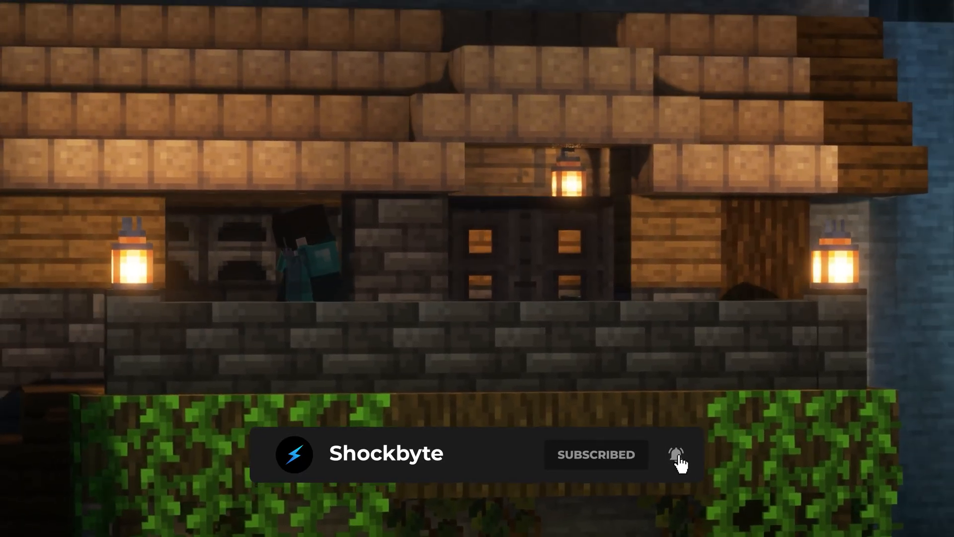